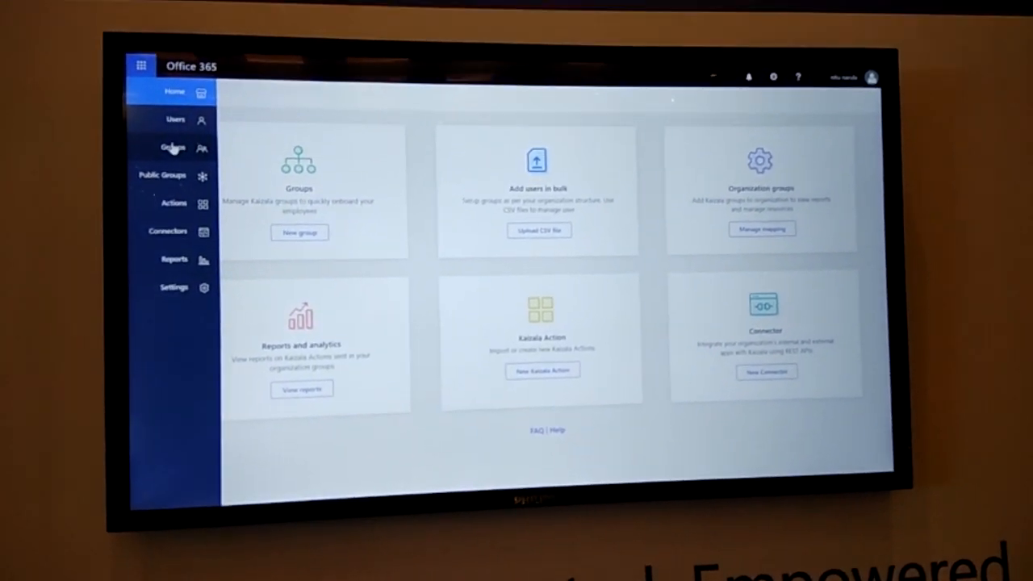
Step: Show the Organization Groups list from the left navigation
left_click(171, 149)
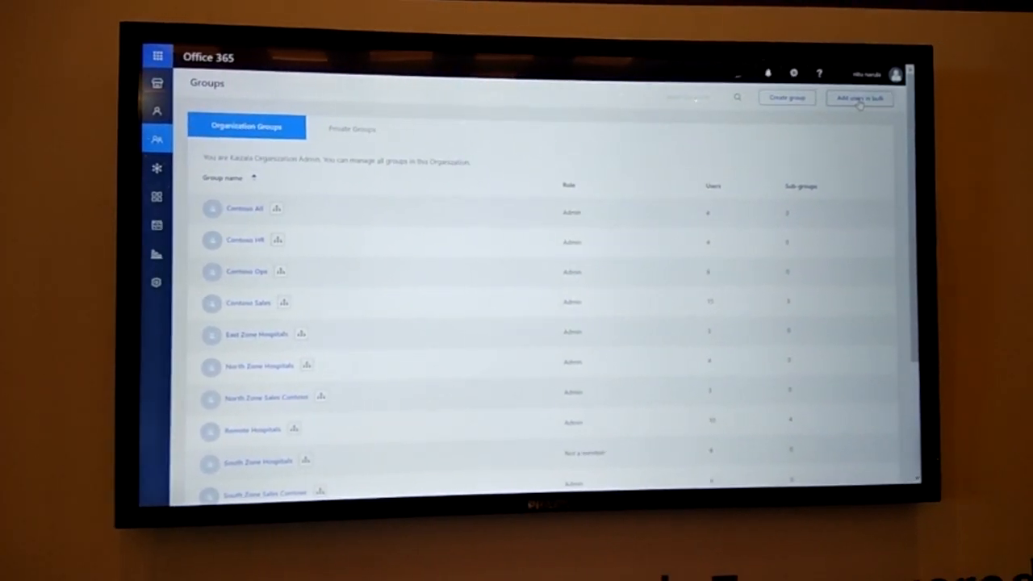
left_click(861, 98)
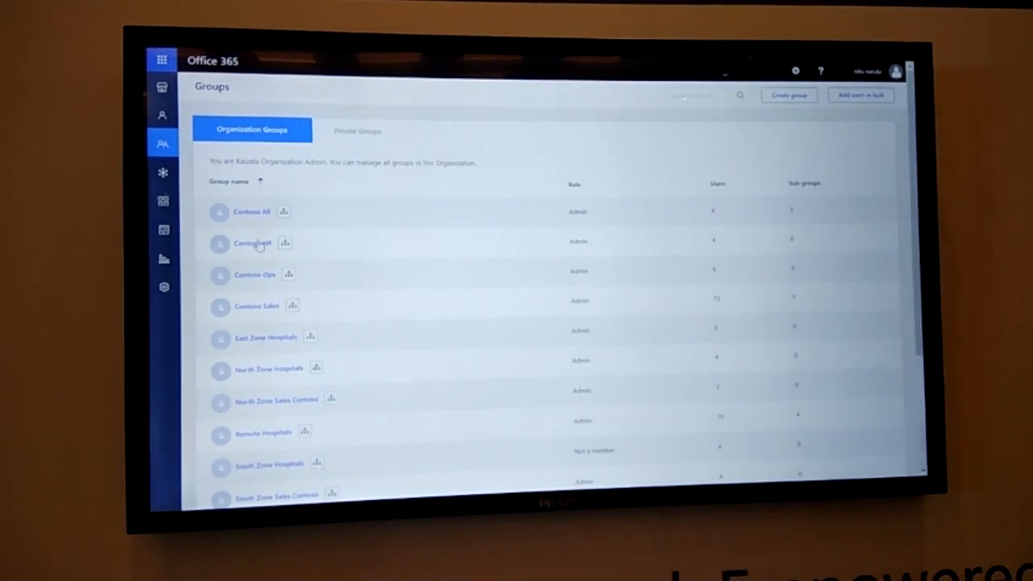
mouse_move(307, 219)
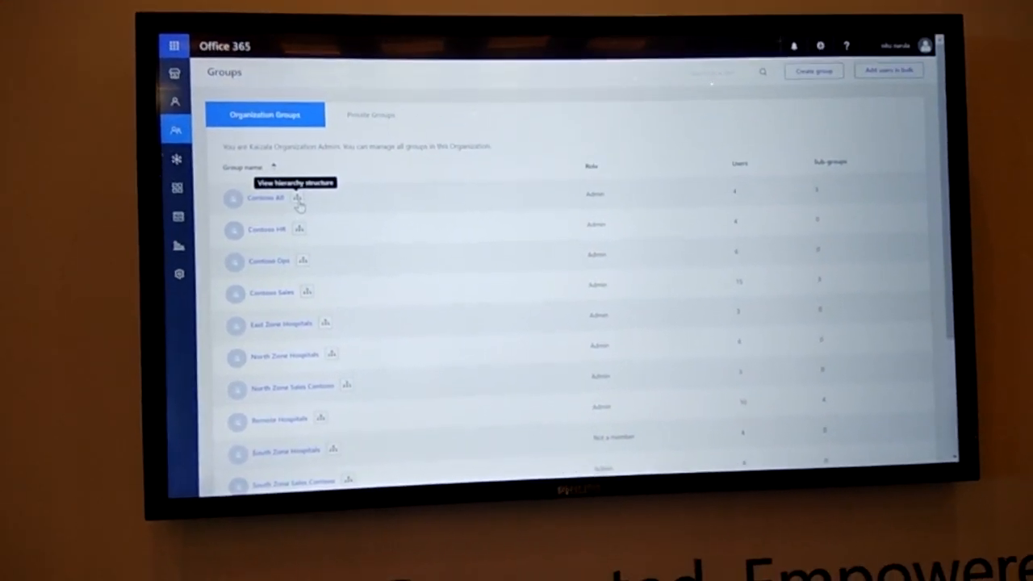
left_click(300, 199)
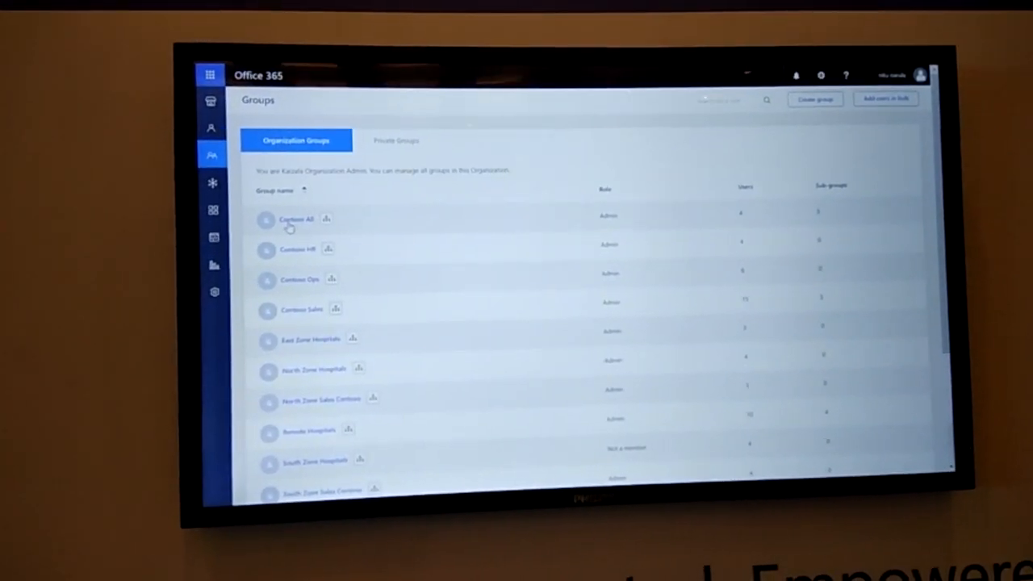
Step: View the Contoso All group's details and its Sub Groups list
left_click(294, 219)
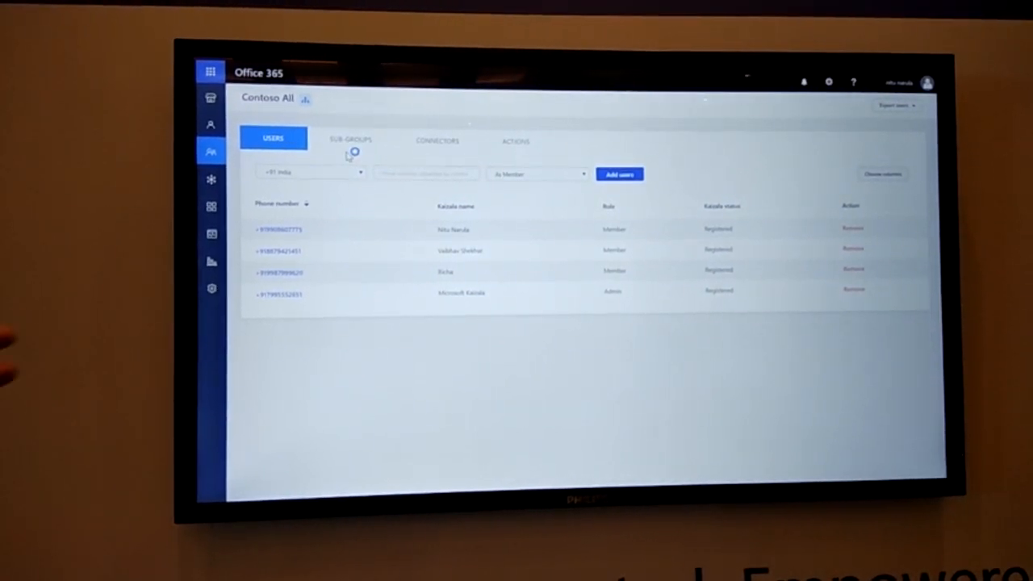
left_click(349, 139)
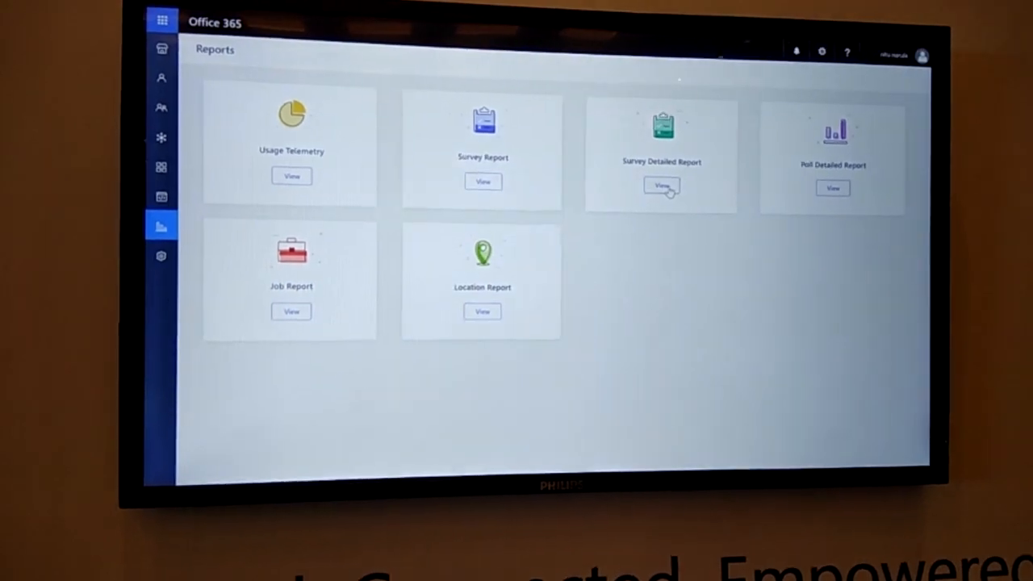
Step: Run the Survey Detailed Report for Contoso Sales on the Customer leads survey
left_click(662, 188)
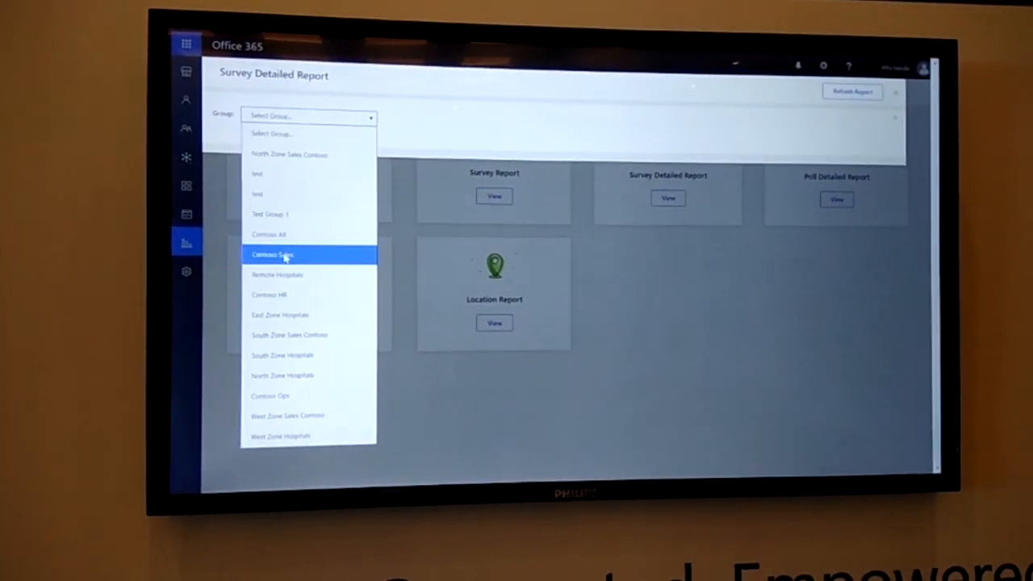
left_click(291, 255)
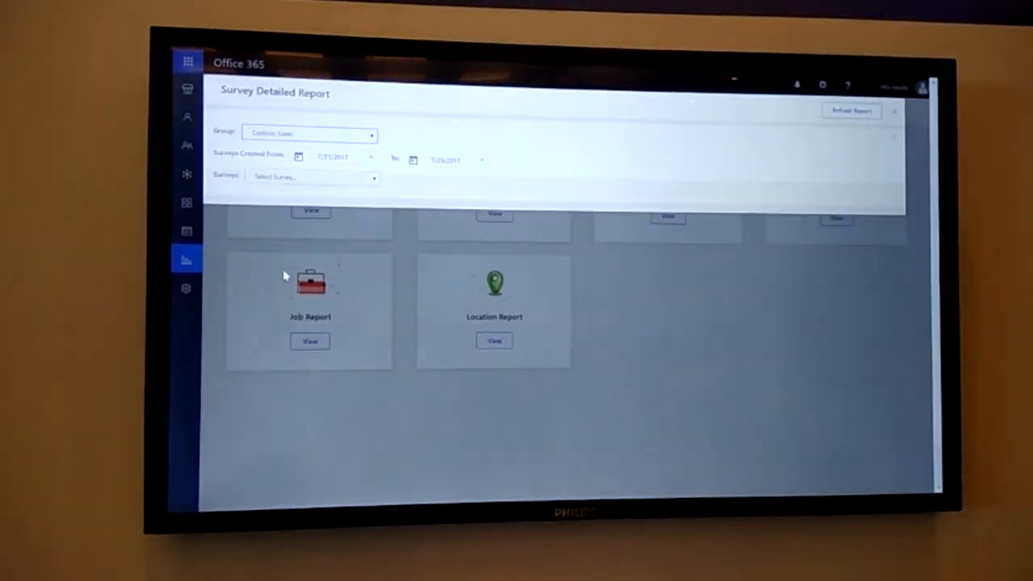
left_click(313, 176)
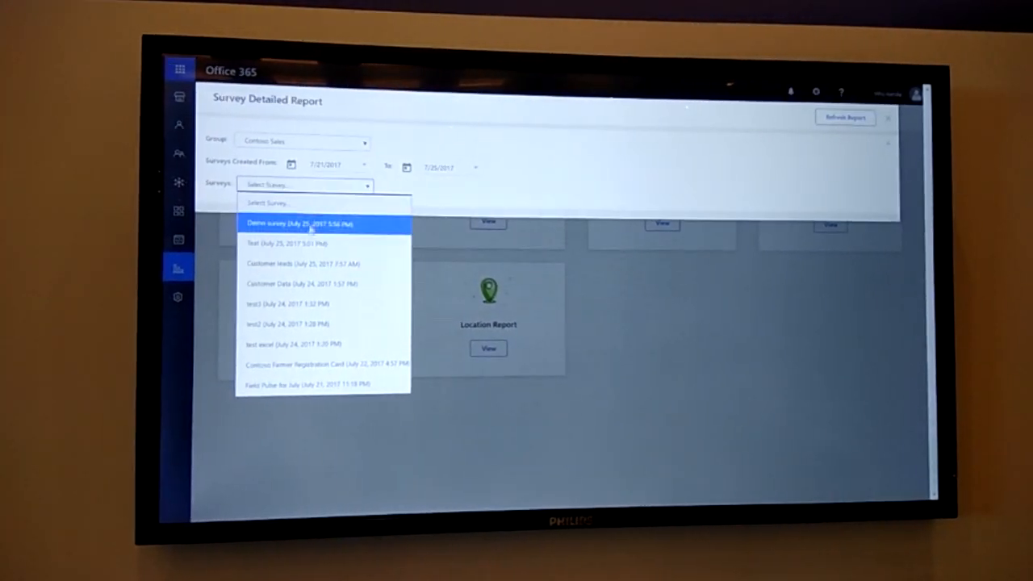
left_click(289, 263)
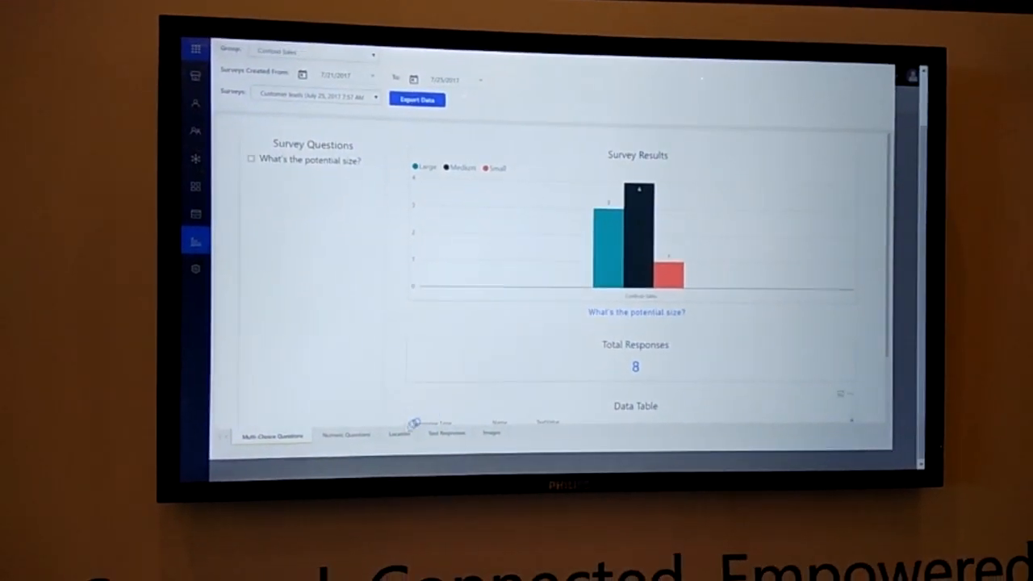
Step: Browse the report's question and location tabs, then go to the Monthly Sales Survey action
left_click(344, 433)
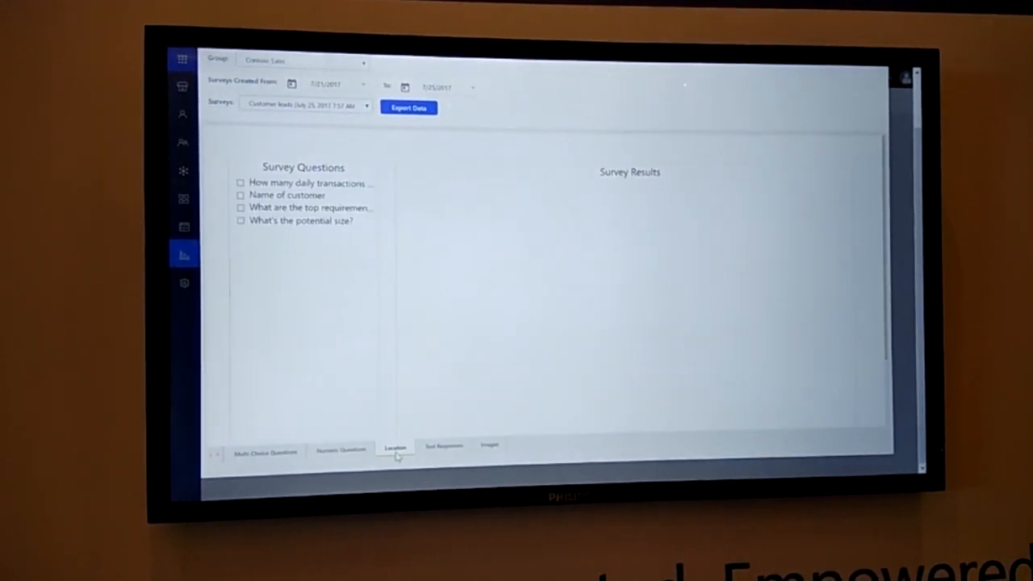
left_click(394, 449)
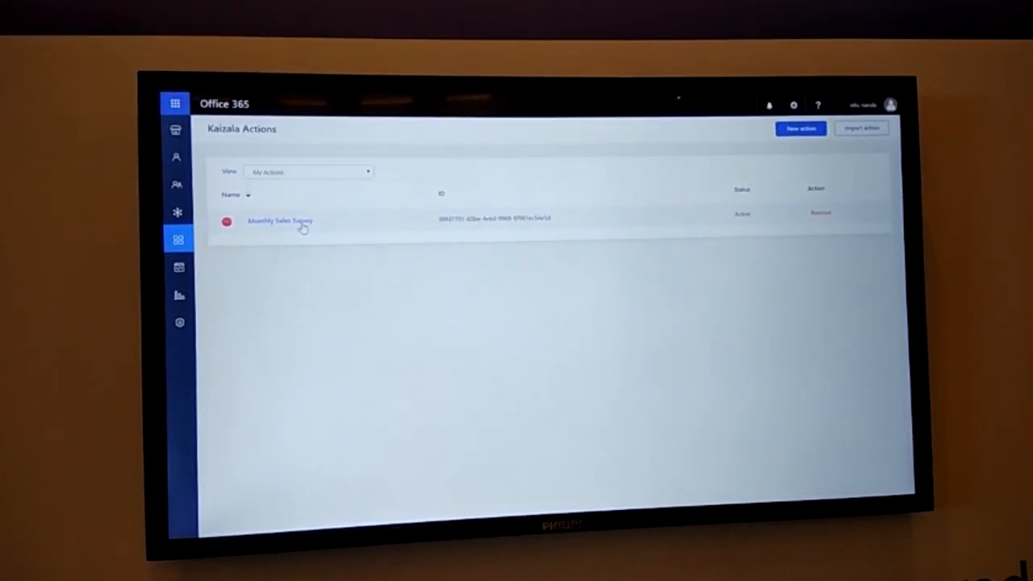
left_click(281, 219)
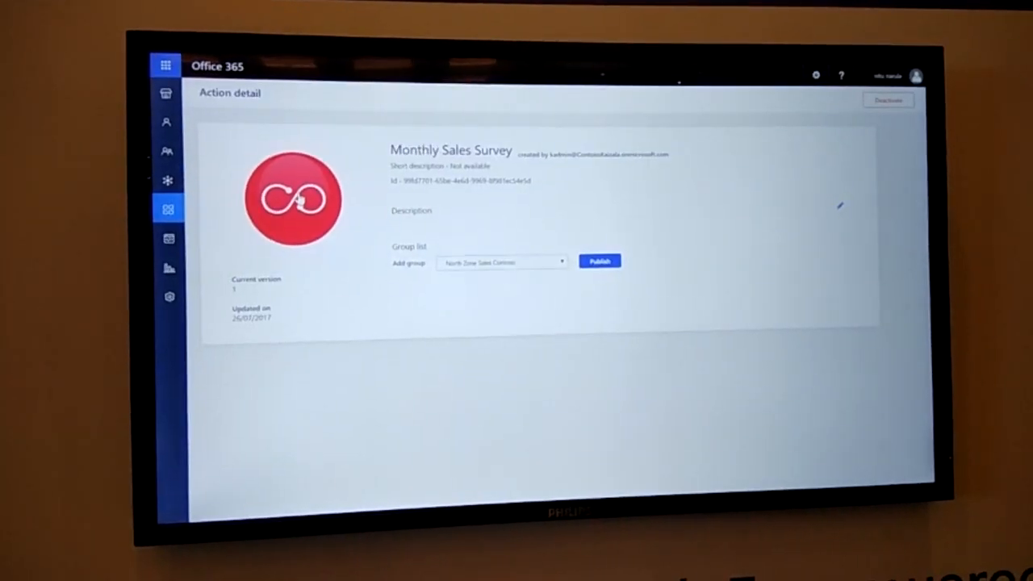